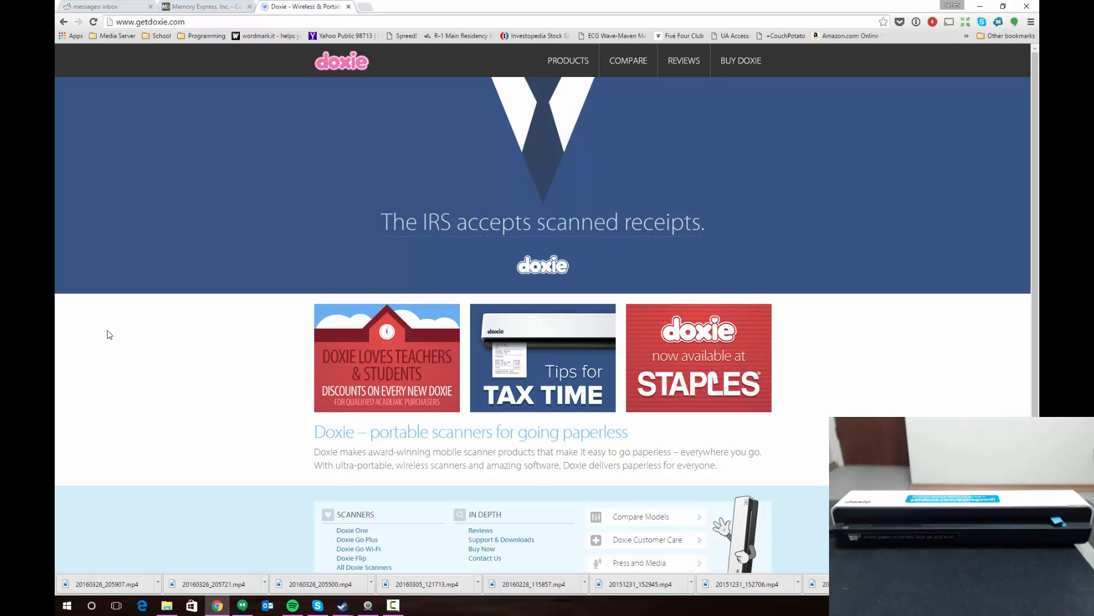
mouse_move(105, 354)
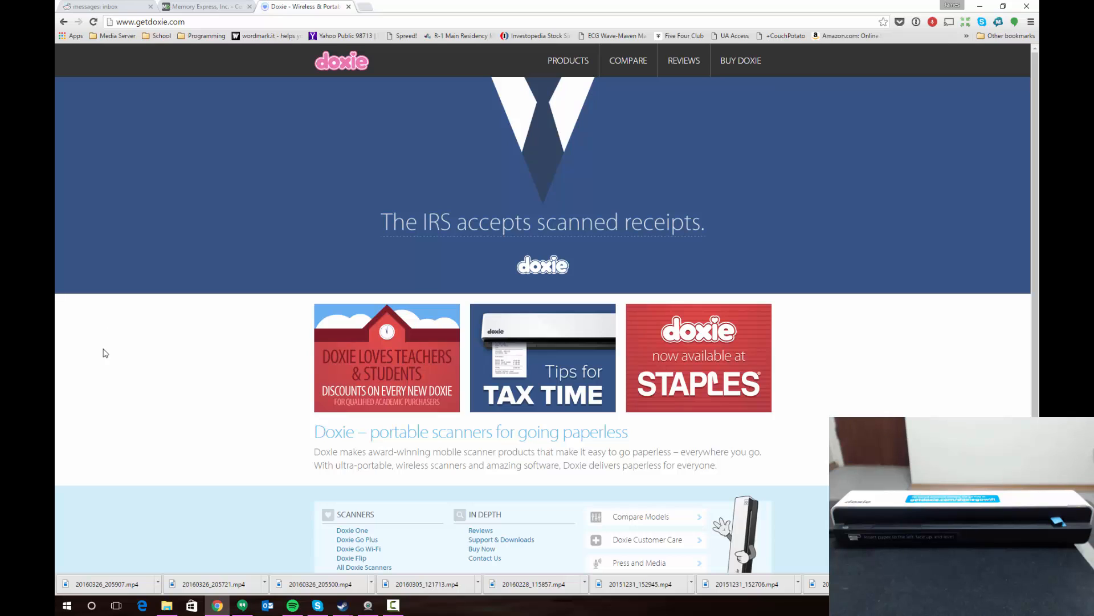
mouse_move(143, 27)
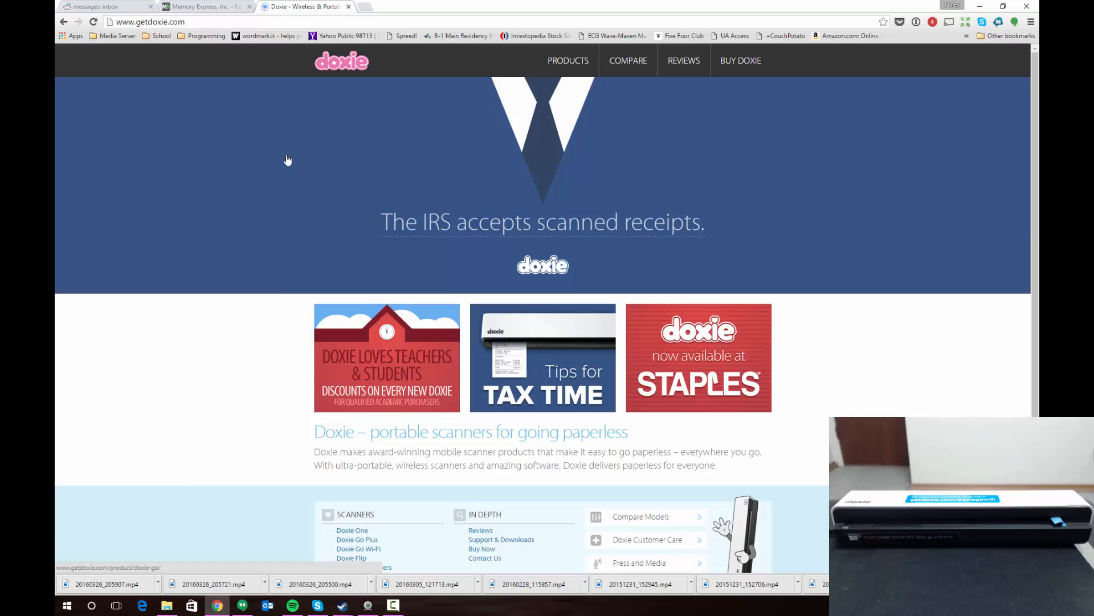
- Scroll to the getdoxie.com footer and follow the Doxie Customer Care link
scroll(down, 3)
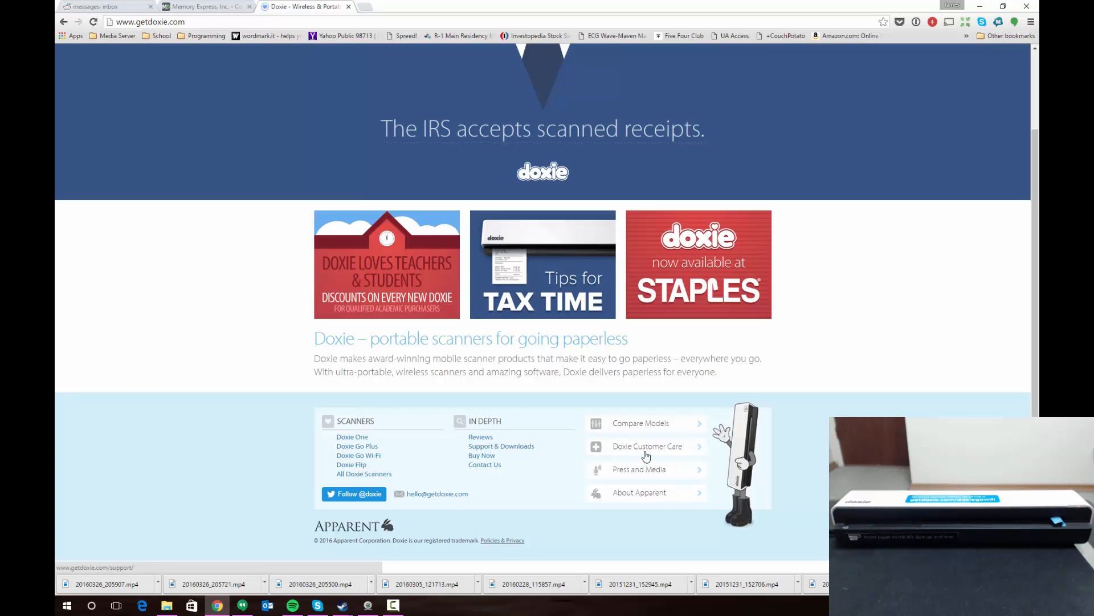
click(647, 446)
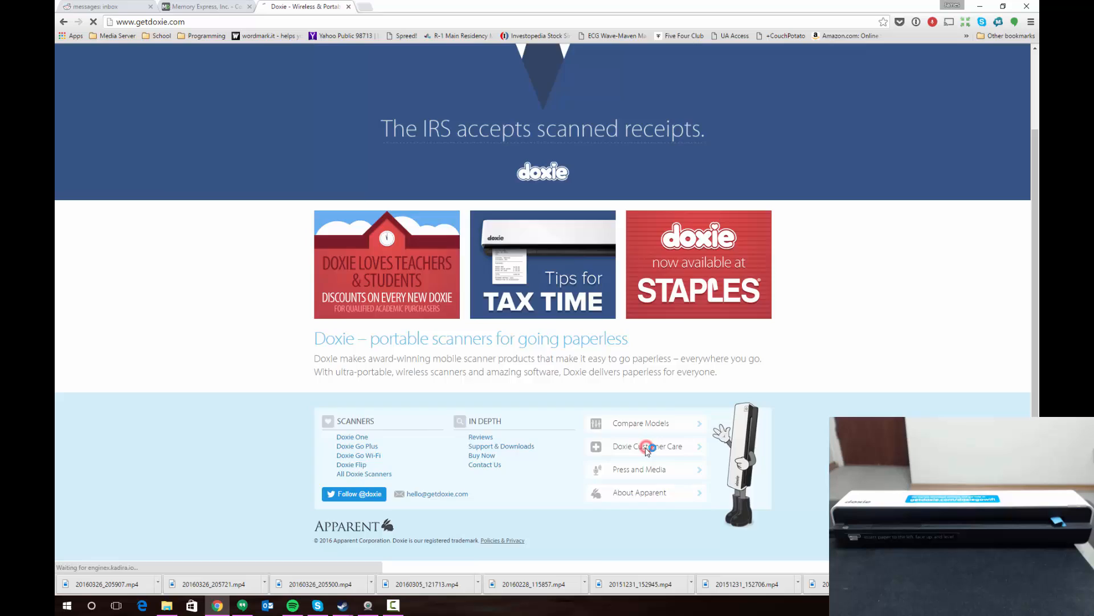
- Select the Doxie Go product on the support site to open its help page
click(647, 446)
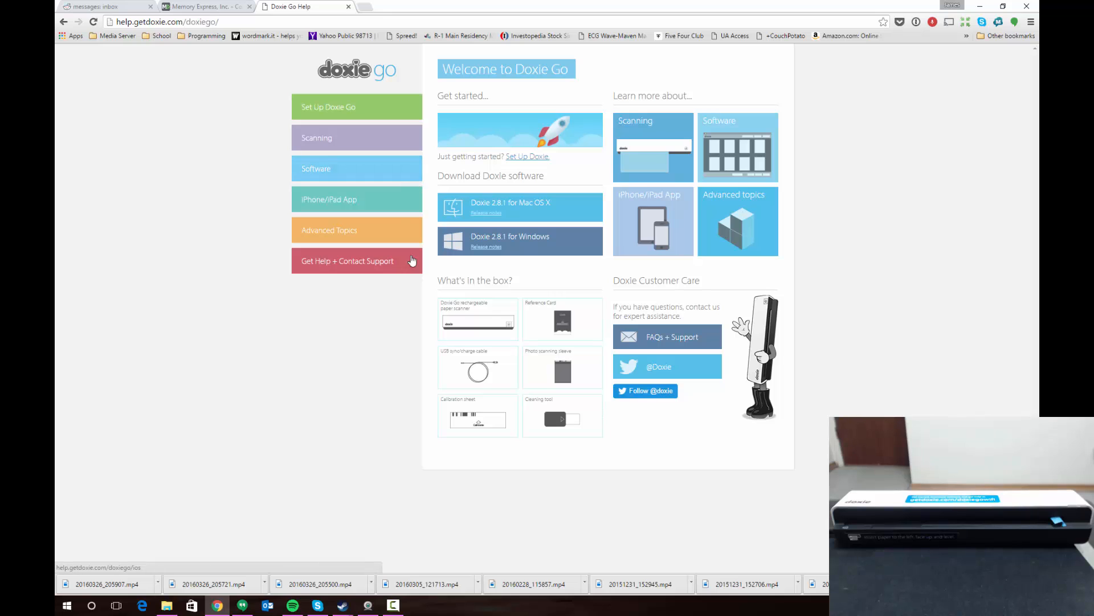
mouse_move(471, 301)
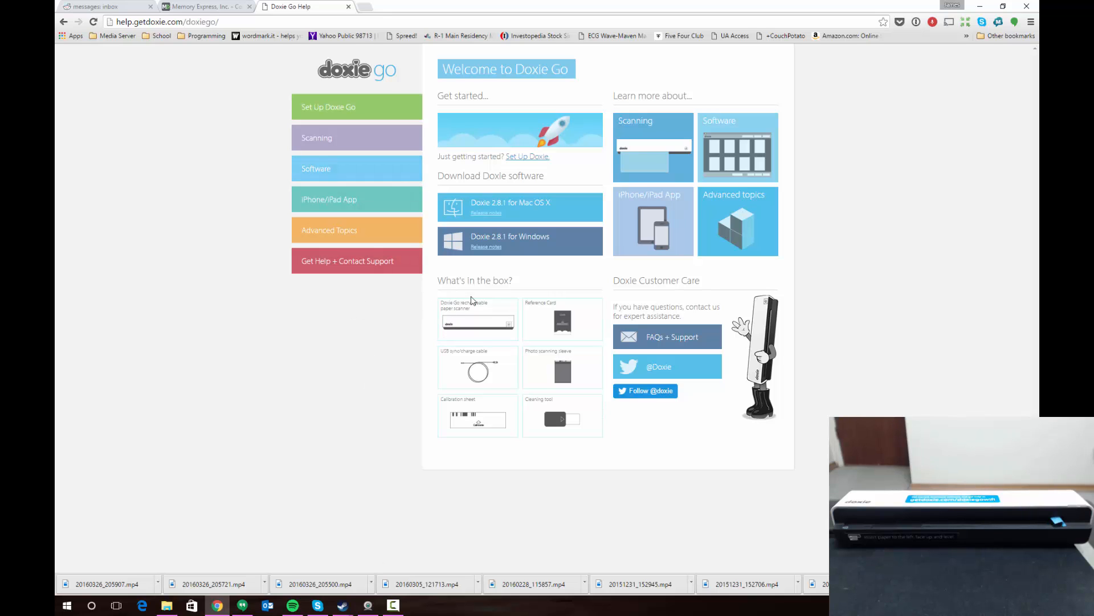
mouse_move(516, 240)
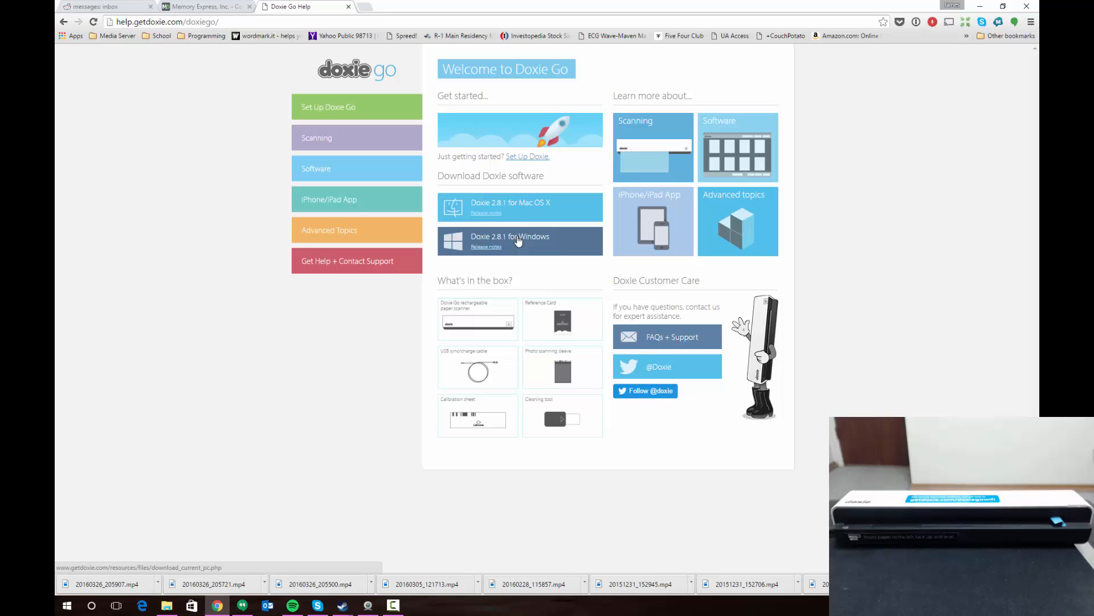
mouse_move(551, 207)
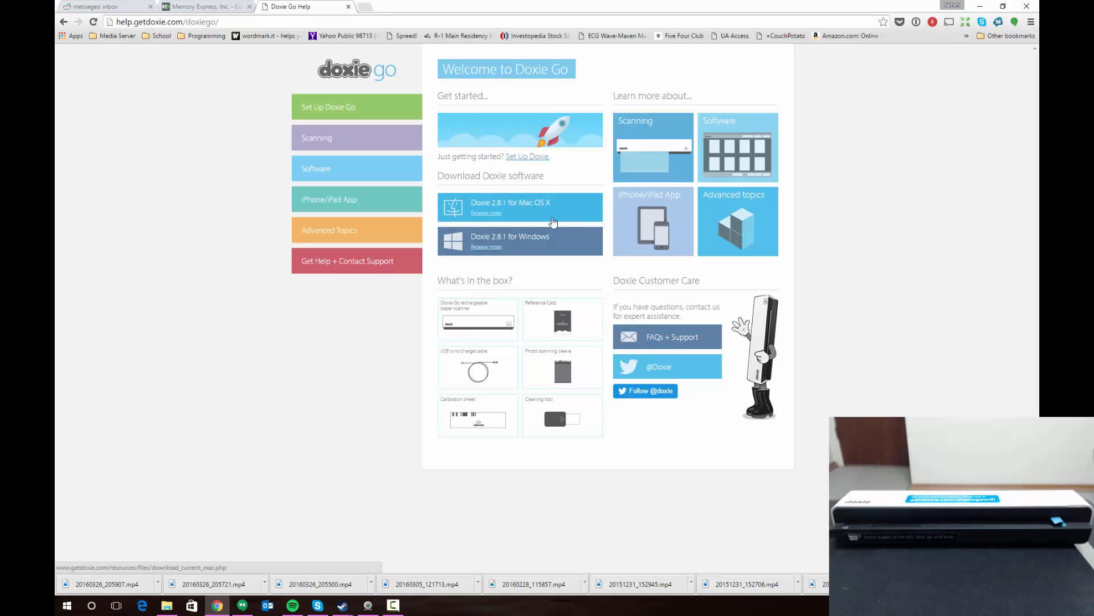
mouse_move(648, 171)
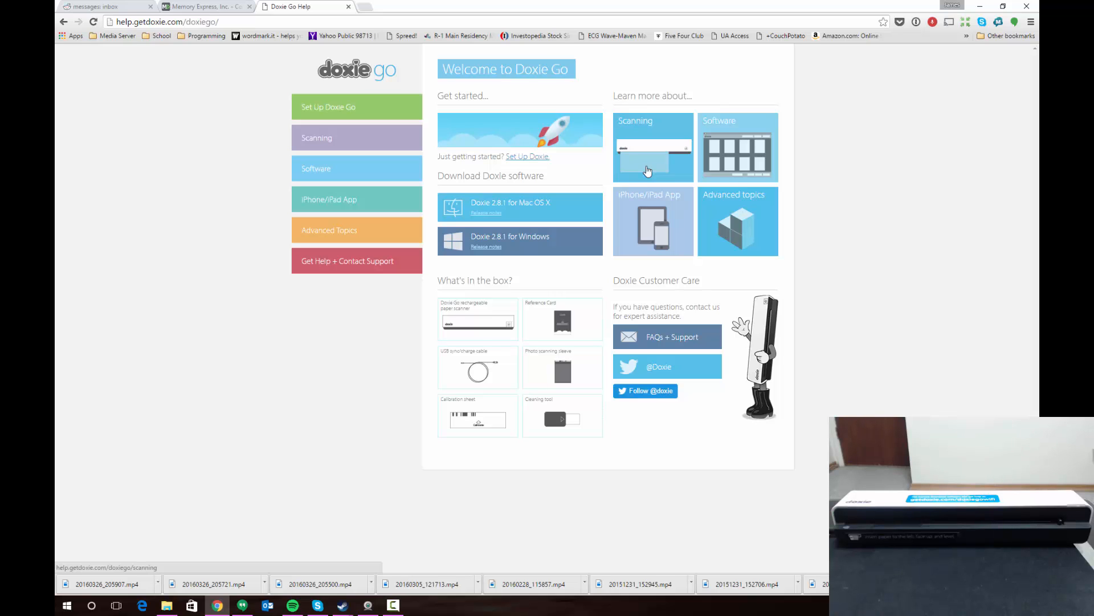
mouse_move(754, 99)
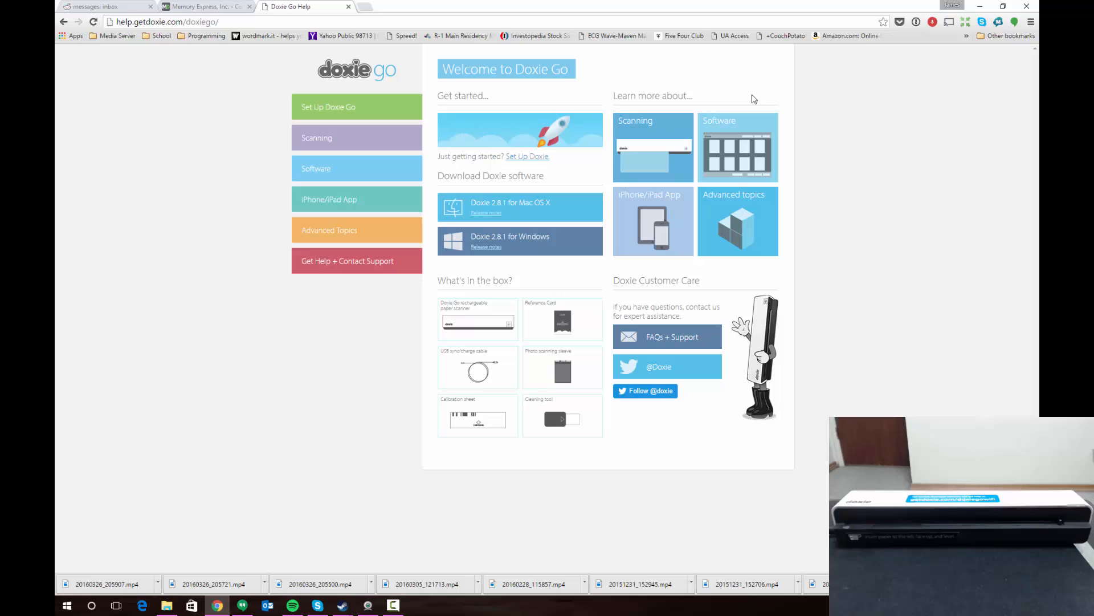
mouse_move(707, 300)
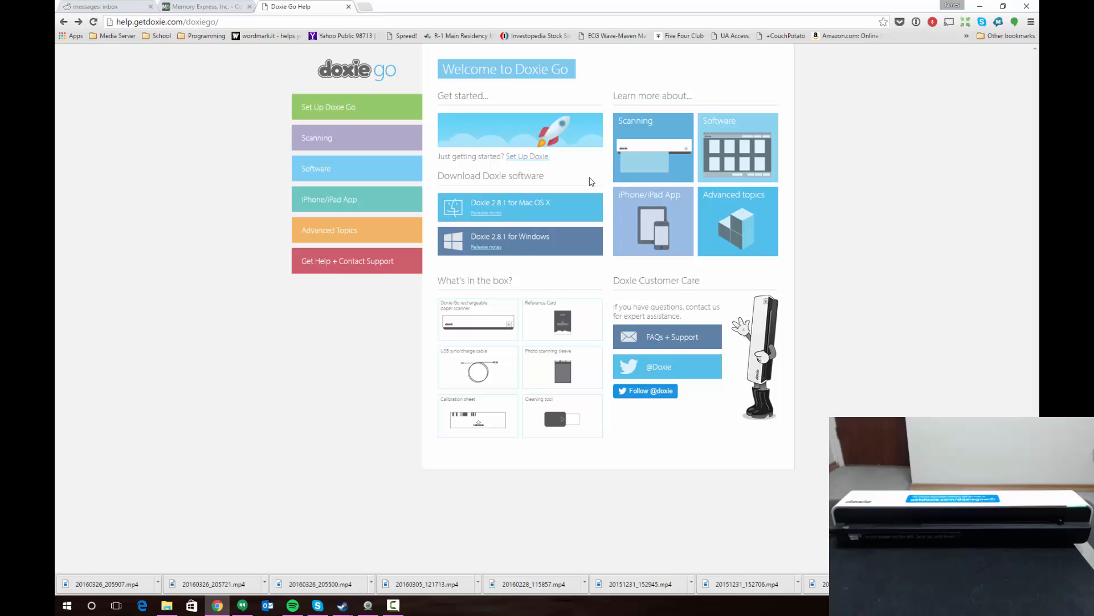
mouse_move(529, 172)
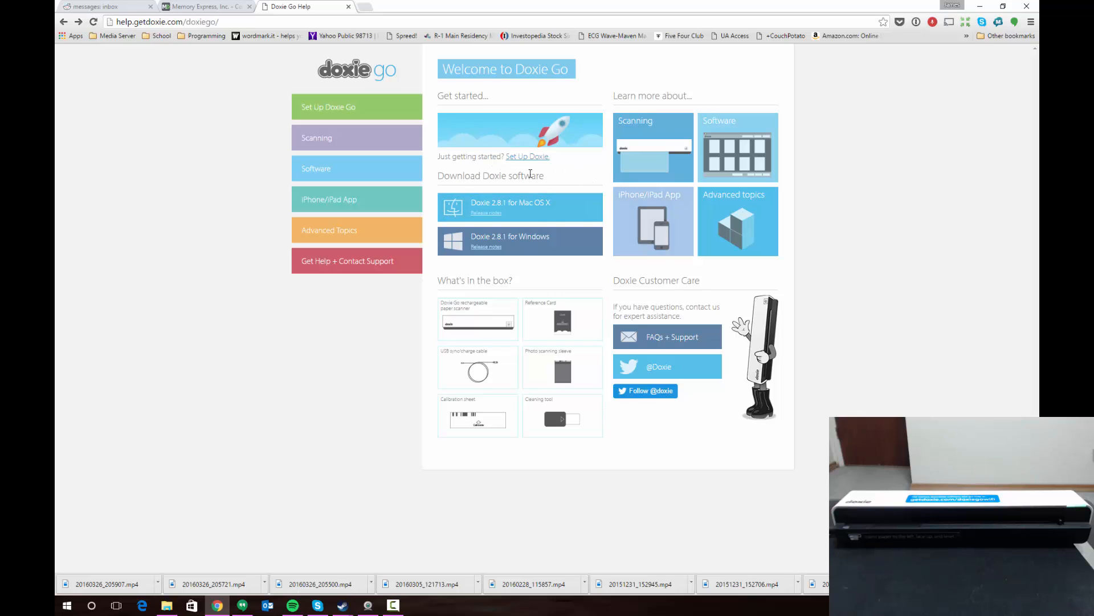
mouse_move(434, 198)
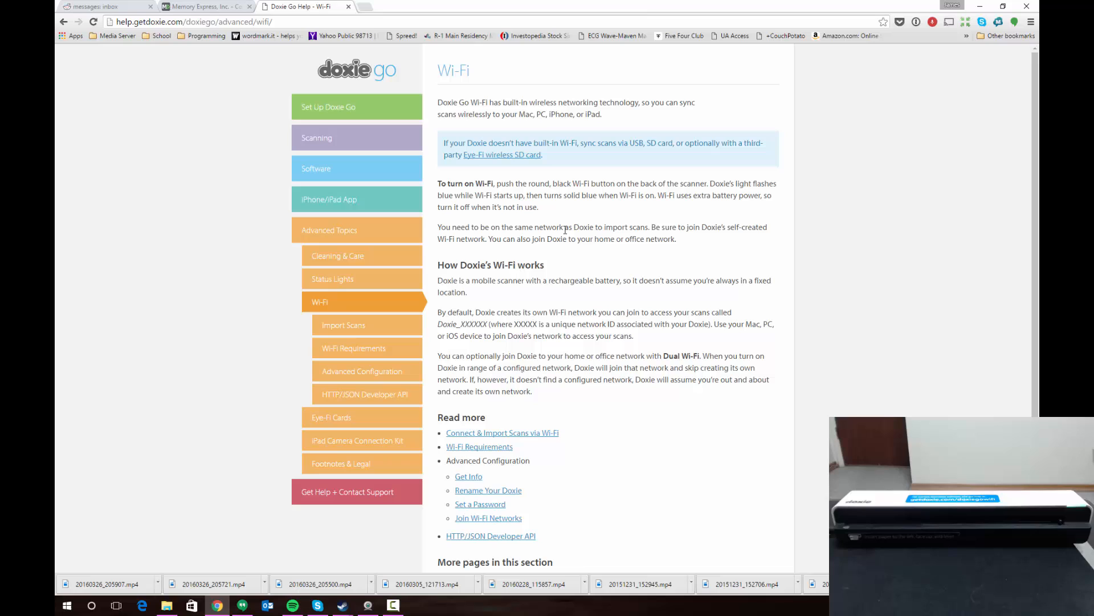
mouse_move(636, 276)
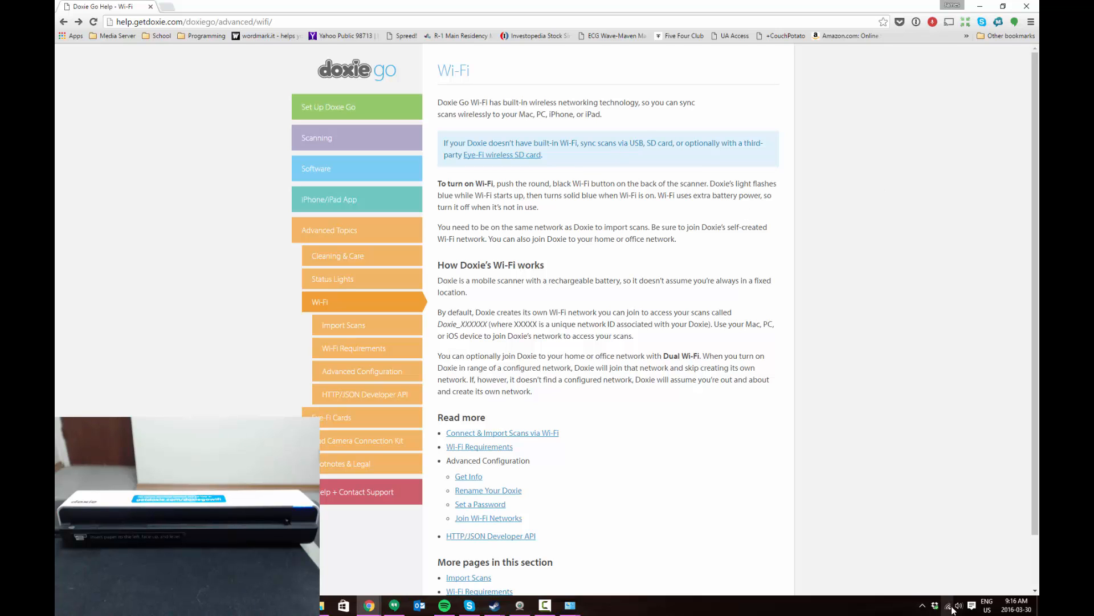
- Show Windows' list of available wireless networks from the taskbar
click(948, 605)
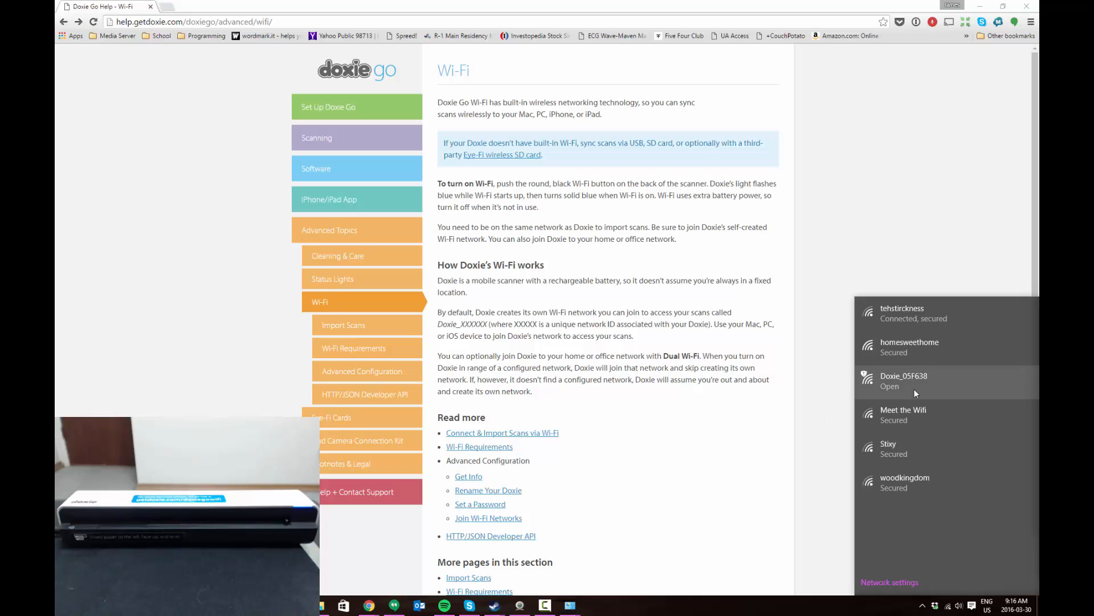
- Join the open Doxie_05F638 network and dismiss the network flyout
click(904, 380)
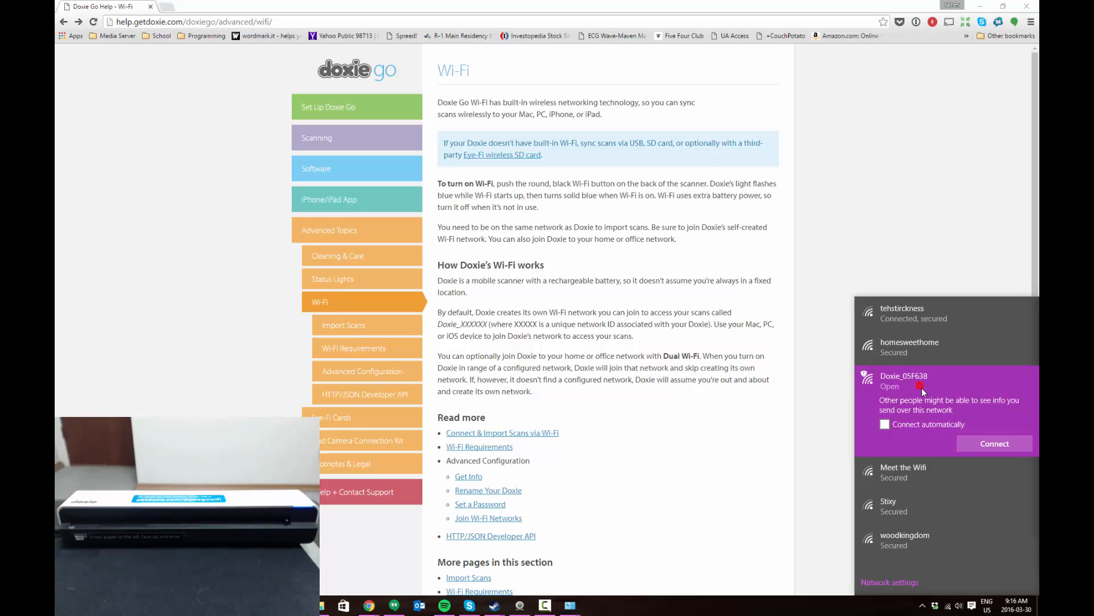
click(994, 444)
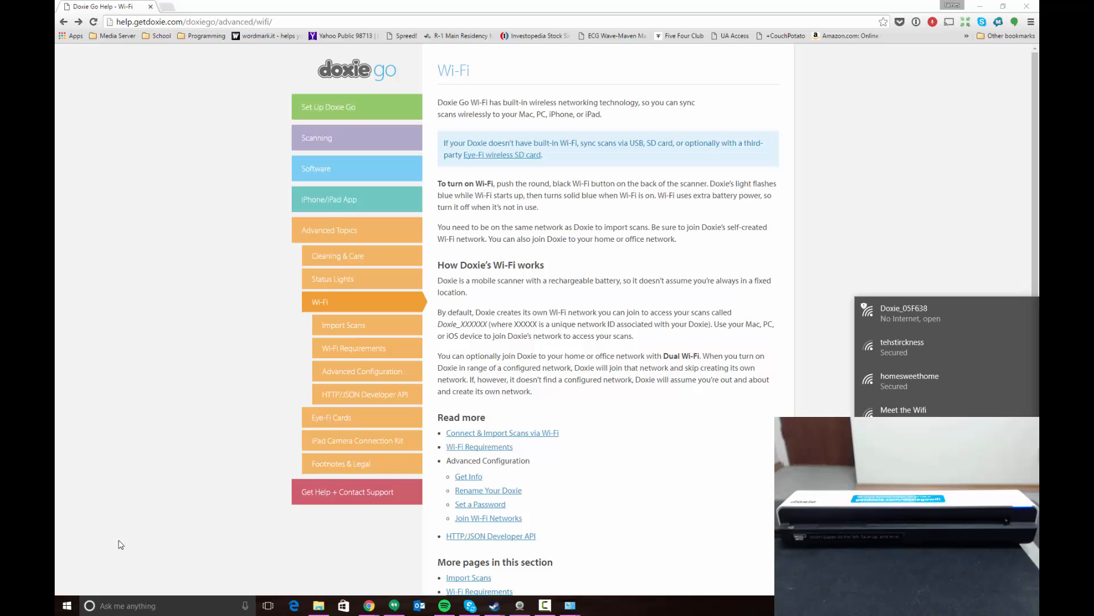
click(66, 605)
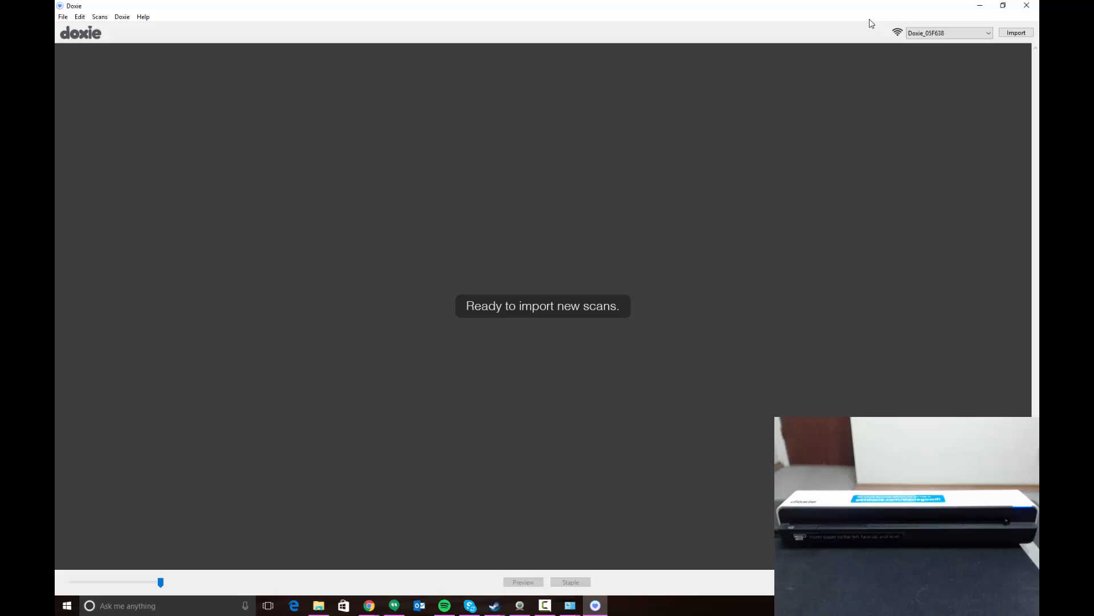
mouse_move(886, 97)
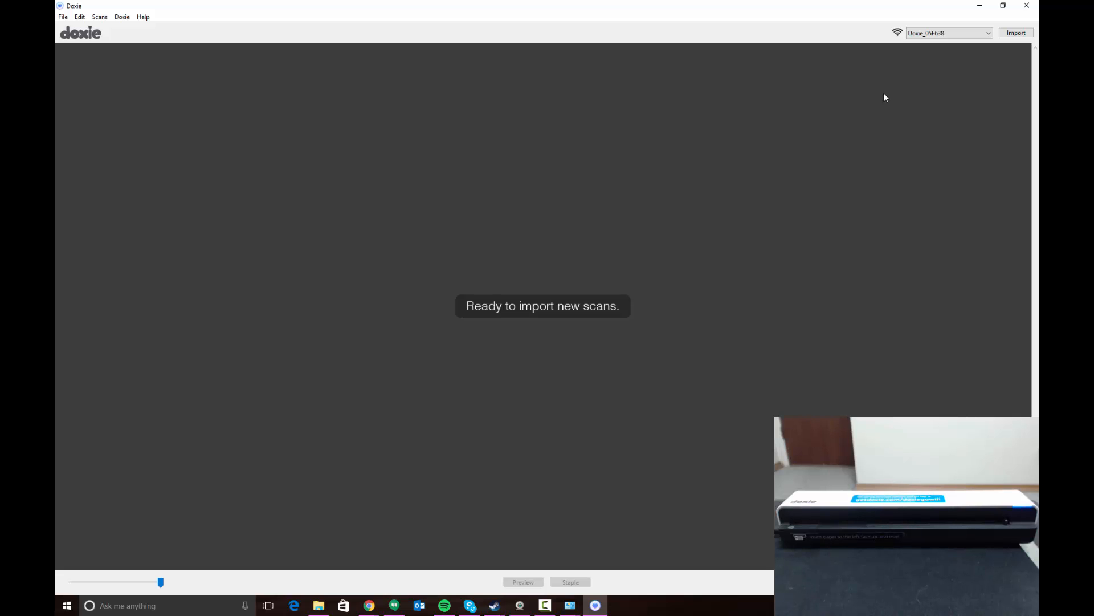
mouse_move(788, 125)
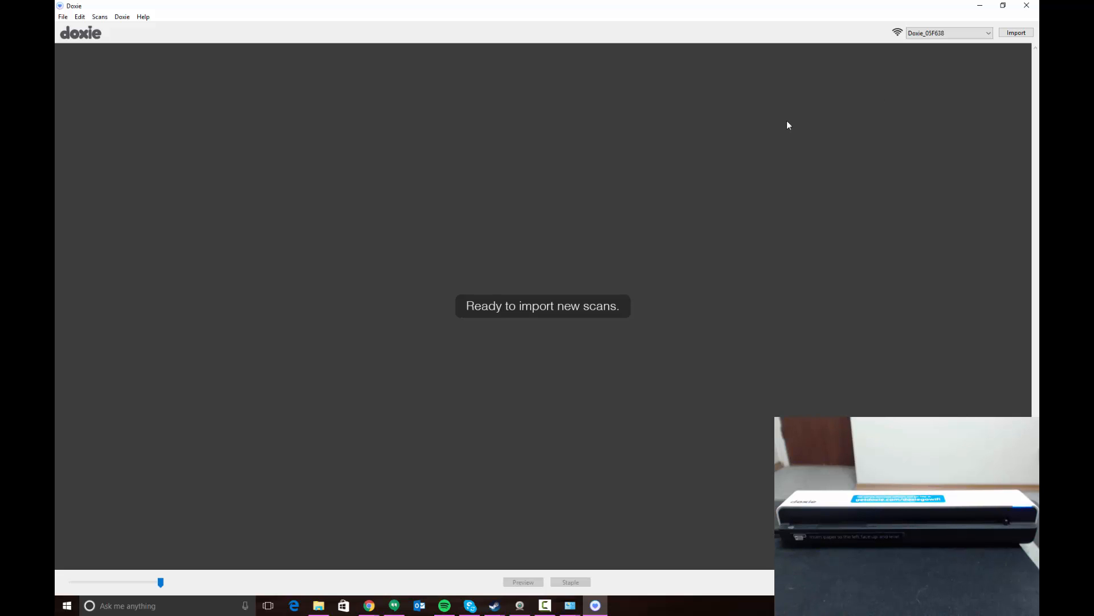
mouse_move(383, 121)
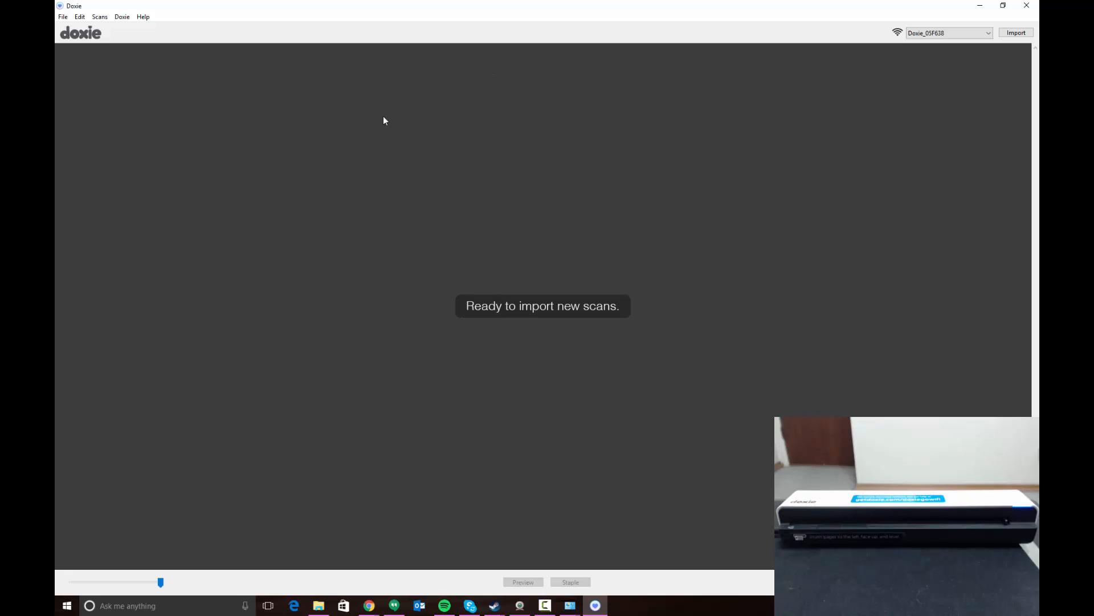
mouse_move(215, 109)
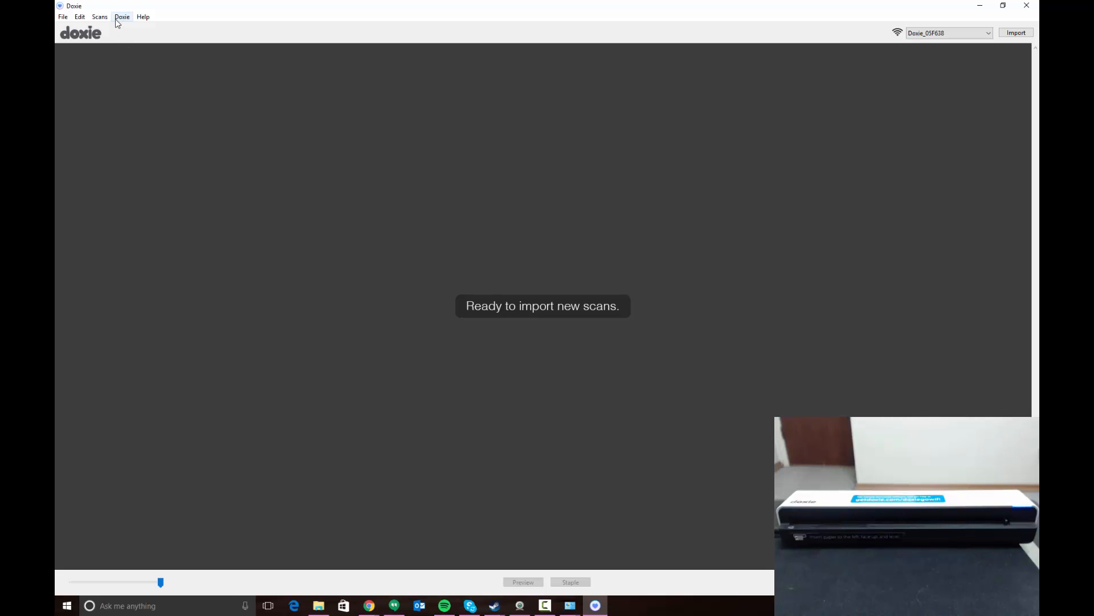
mouse_move(84, 69)
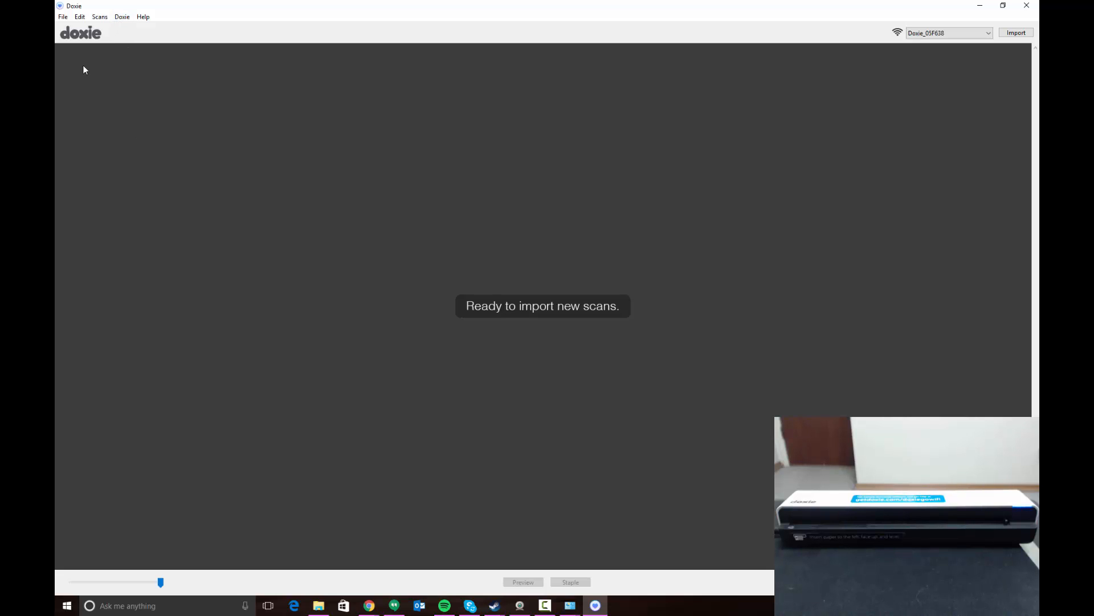
- Open Preferences, go to Wi-Fi, and configure the Doxie_05F638 scanner
click(80, 16)
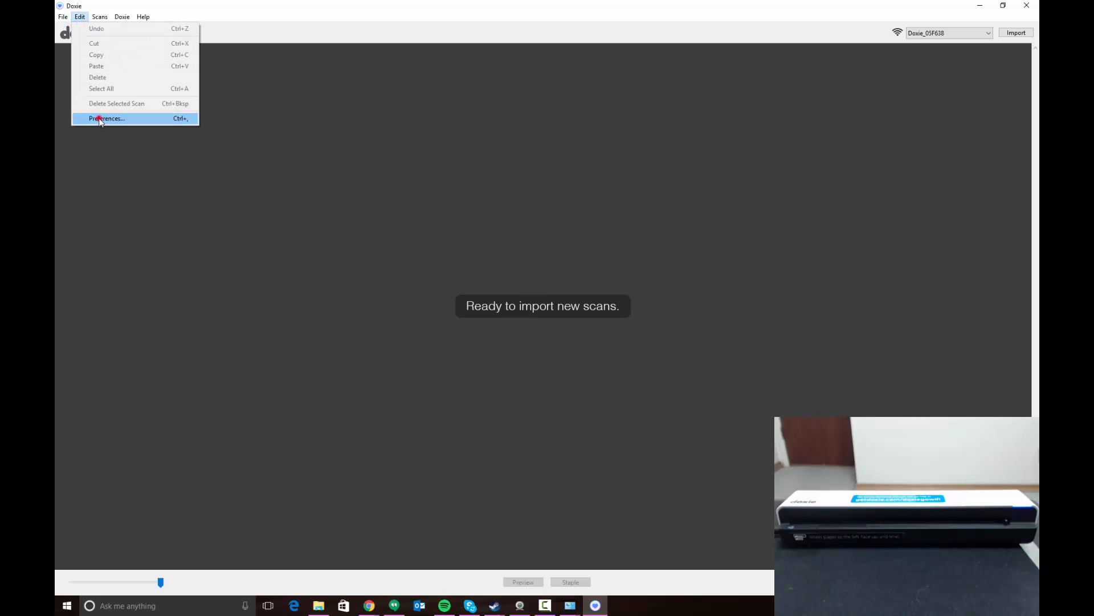
click(106, 118)
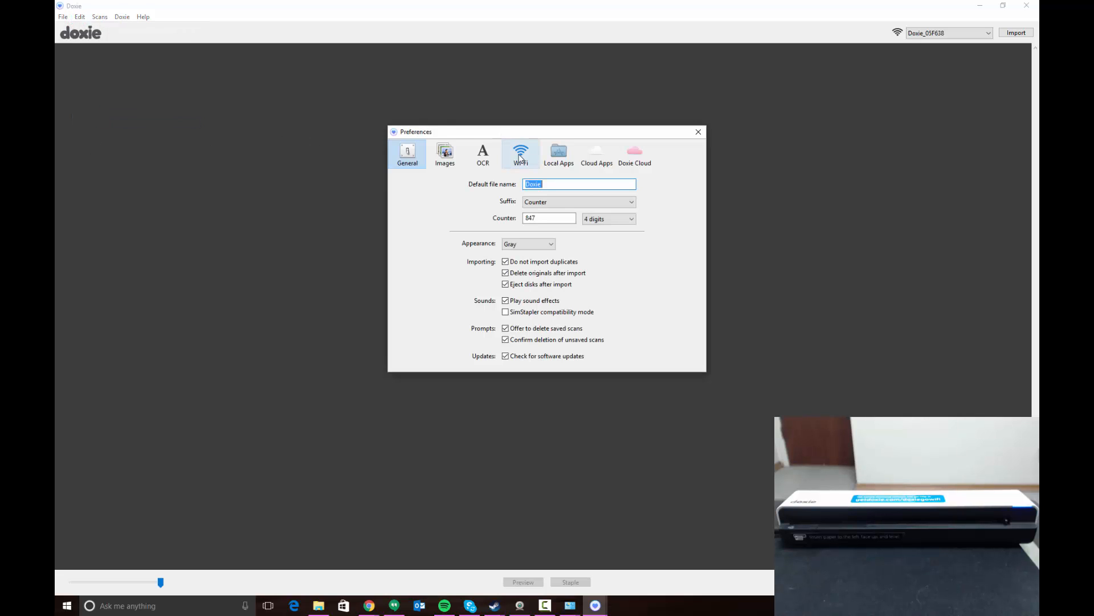
click(520, 153)
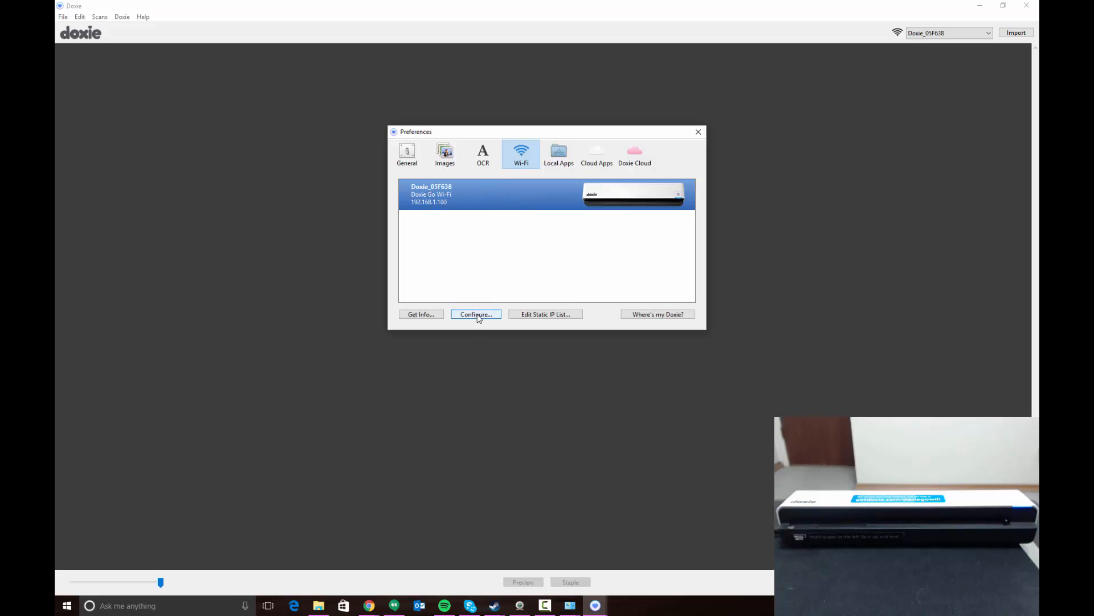
click(475, 314)
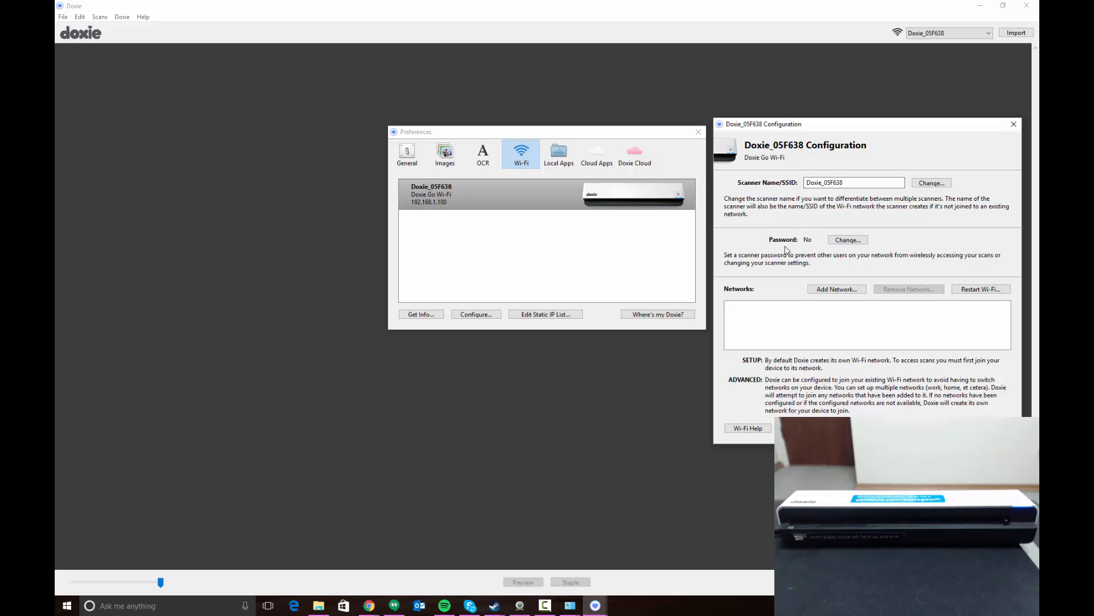
- Add the tehstickness network with its password, test it, and acknowledge the notice
click(836, 289)
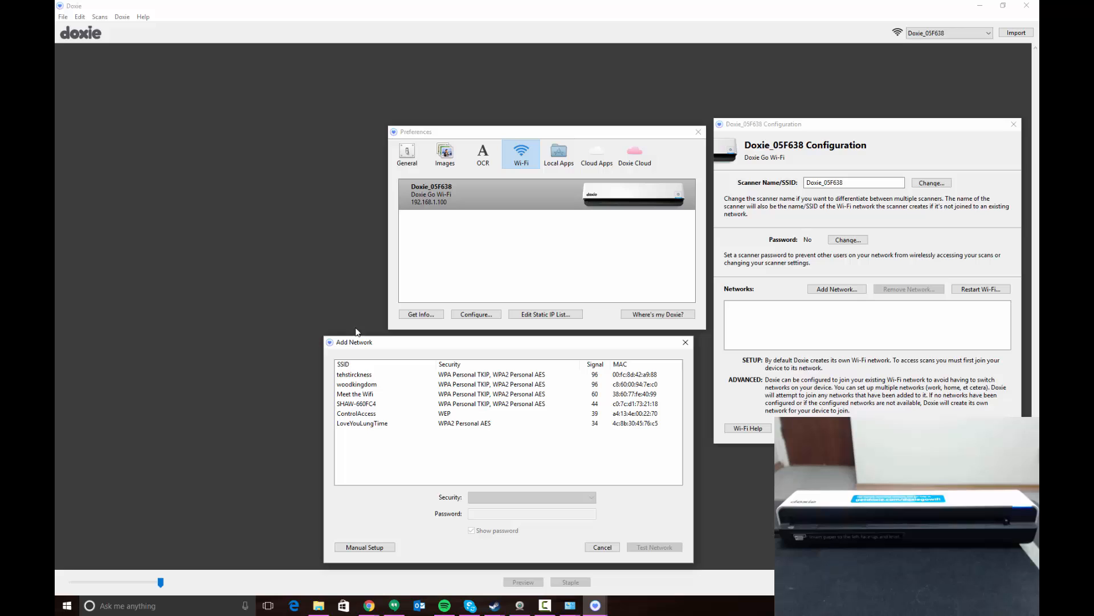
mouse_move(369, 378)
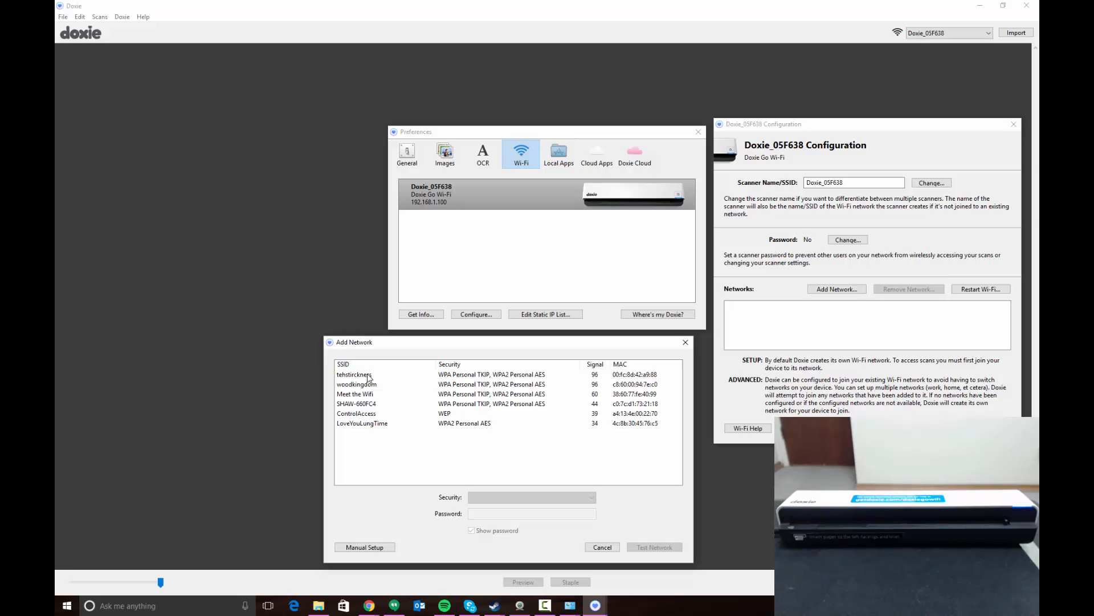
click(355, 374)
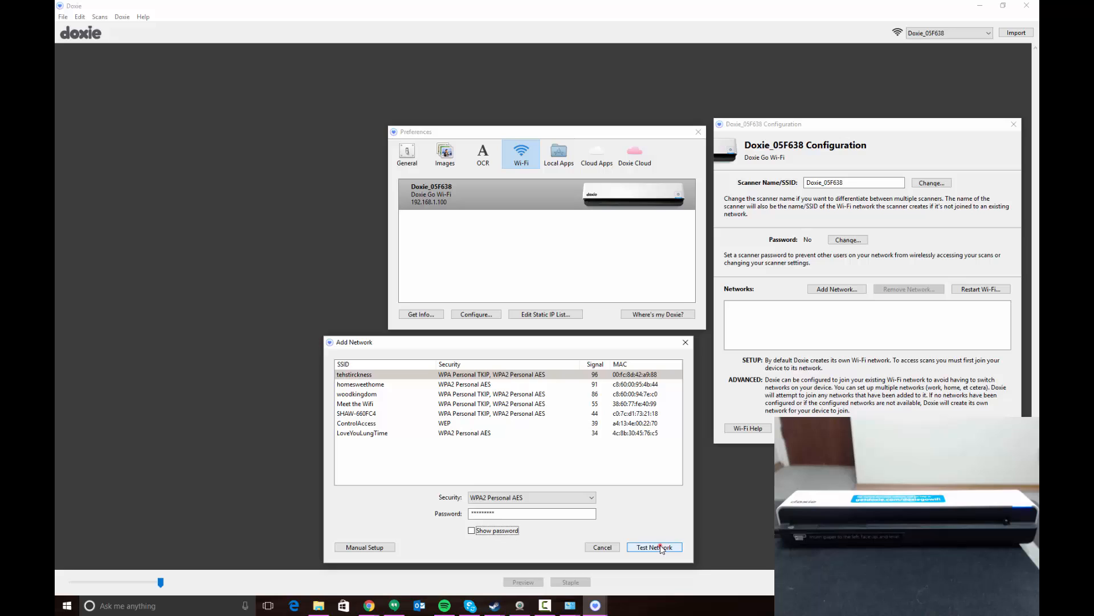
click(654, 546)
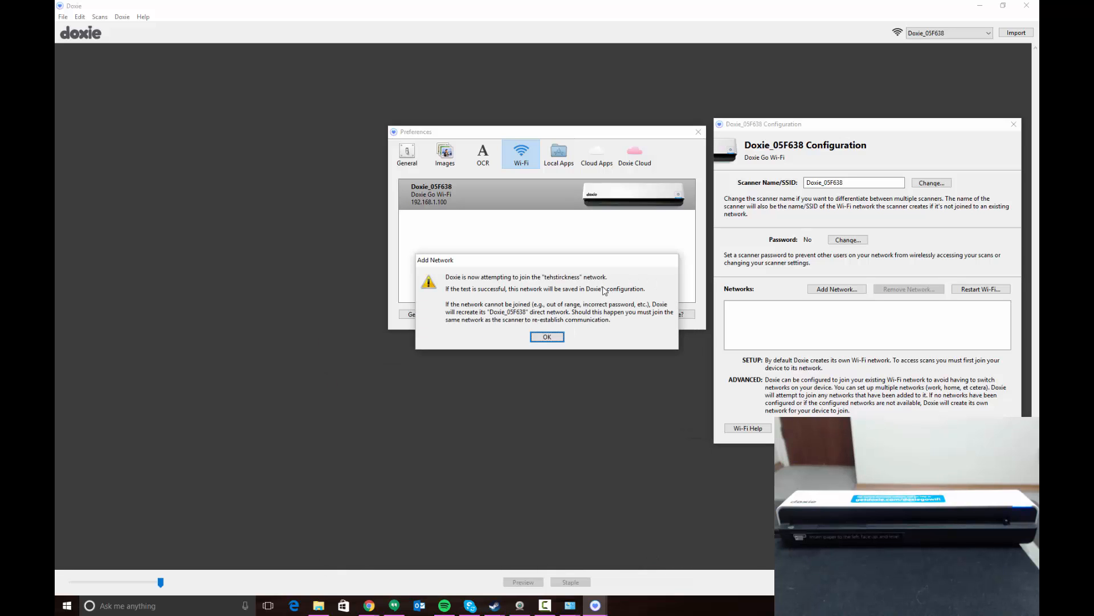
click(547, 336)
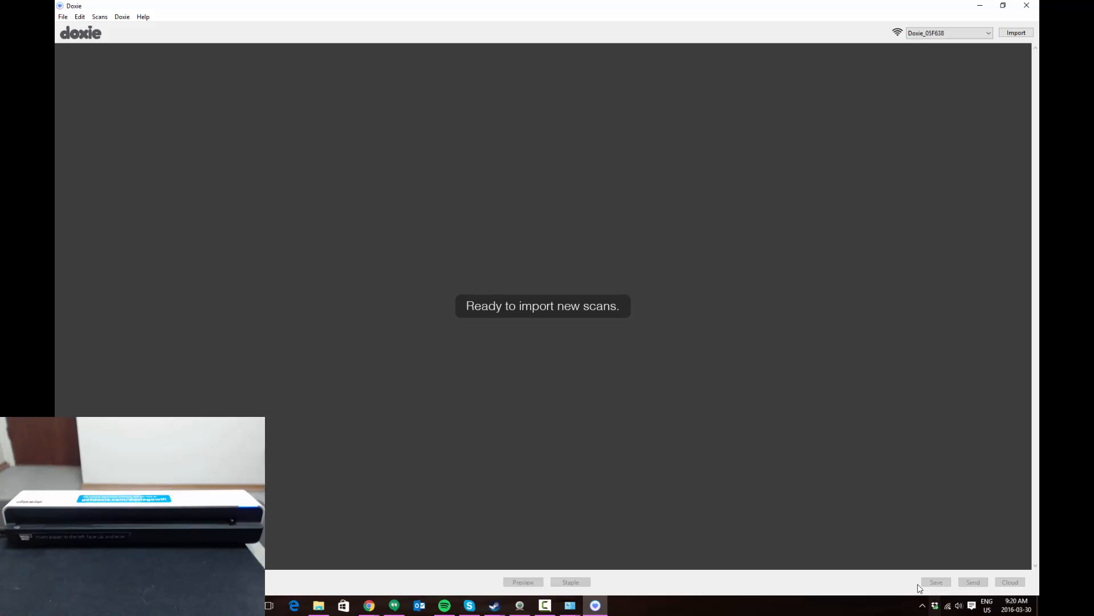
mouse_move(948, 605)
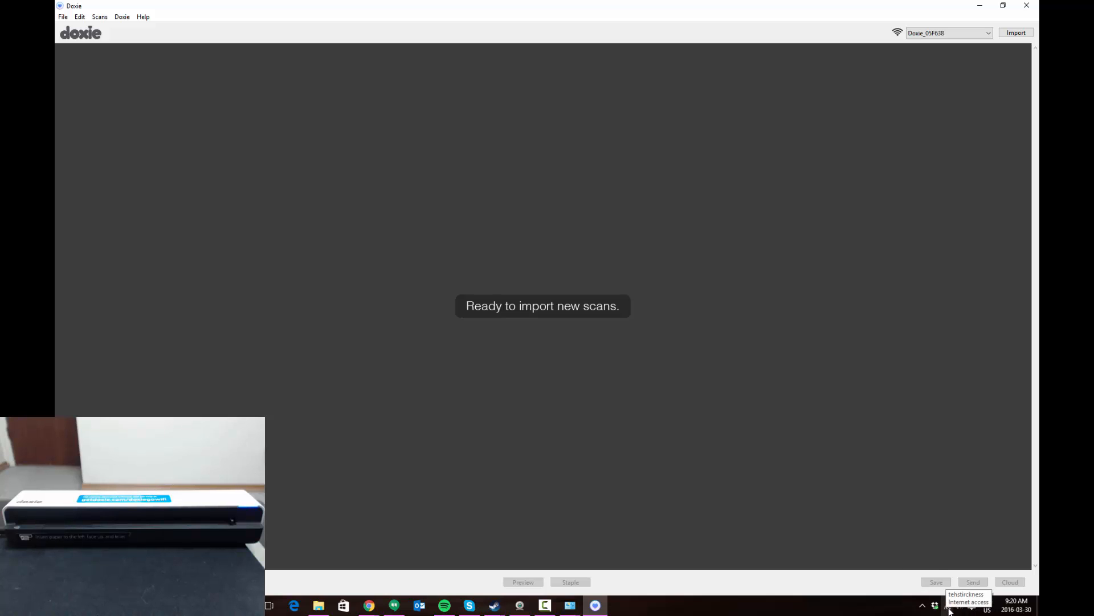
click(948, 33)
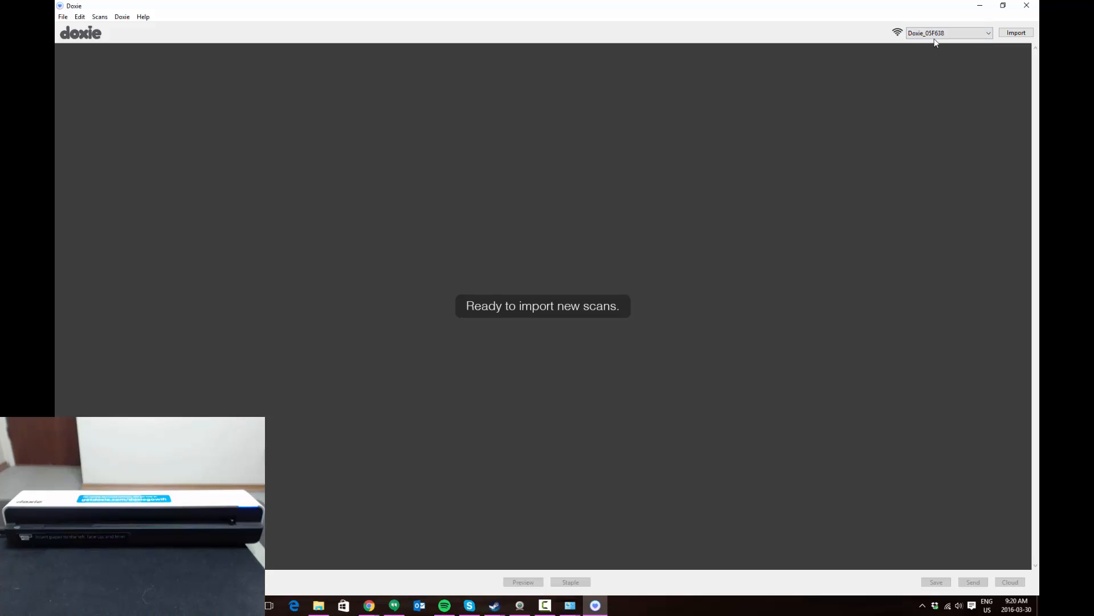
mouse_move(832, 202)
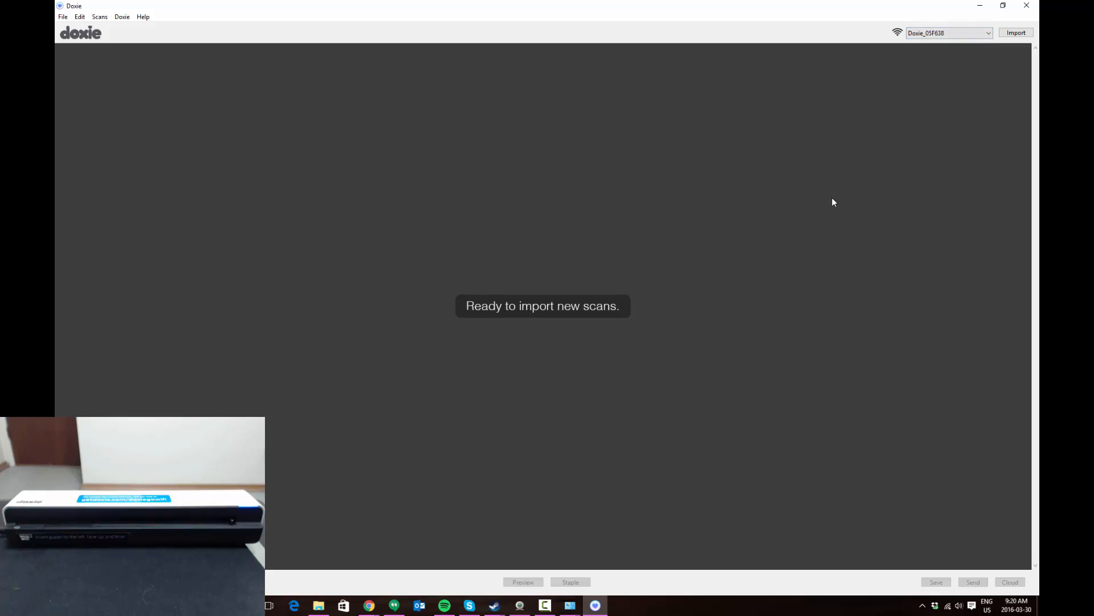
mouse_move(781, 196)
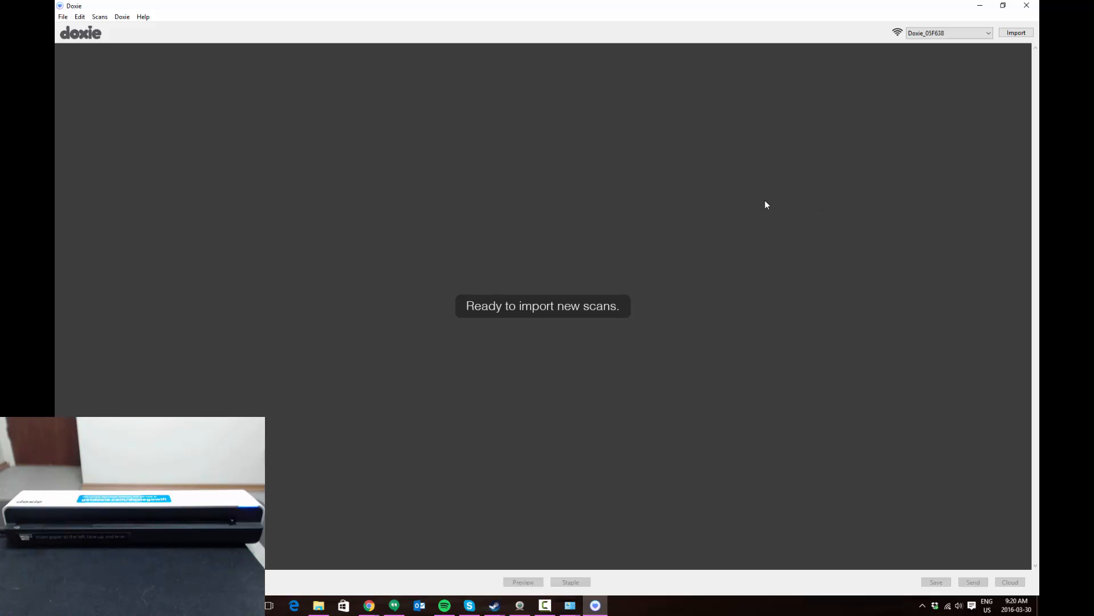
mouse_move(775, 203)
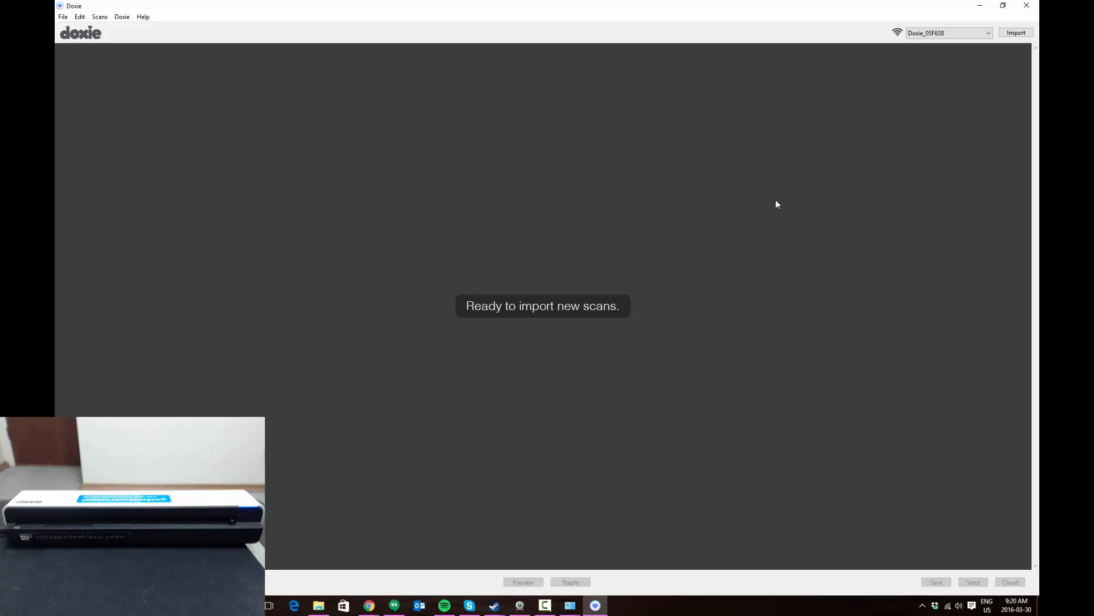
mouse_move(563, 186)
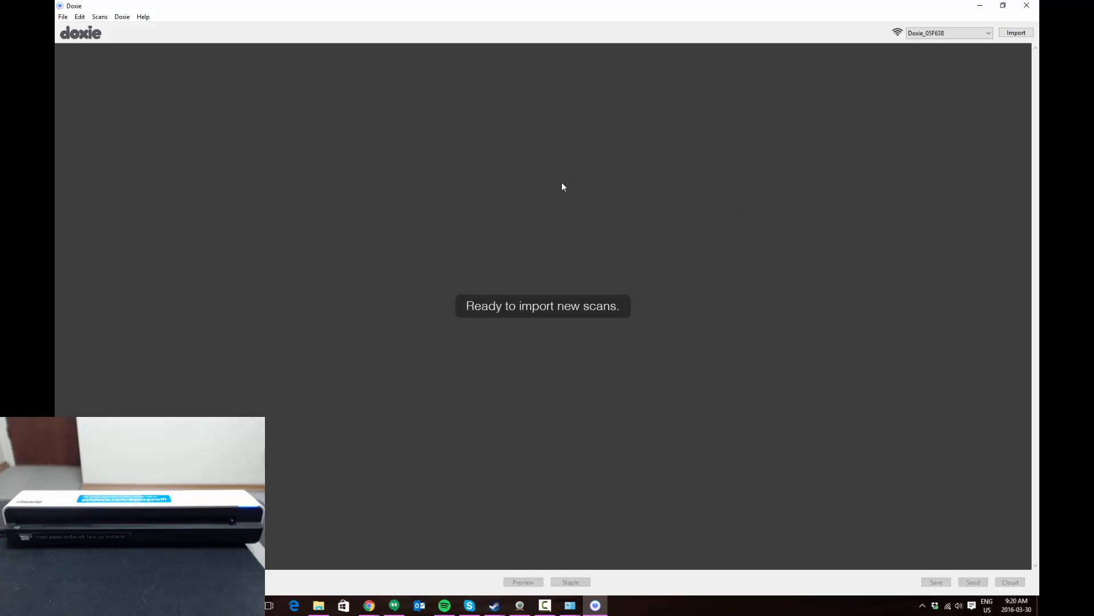
mouse_move(544, 189)
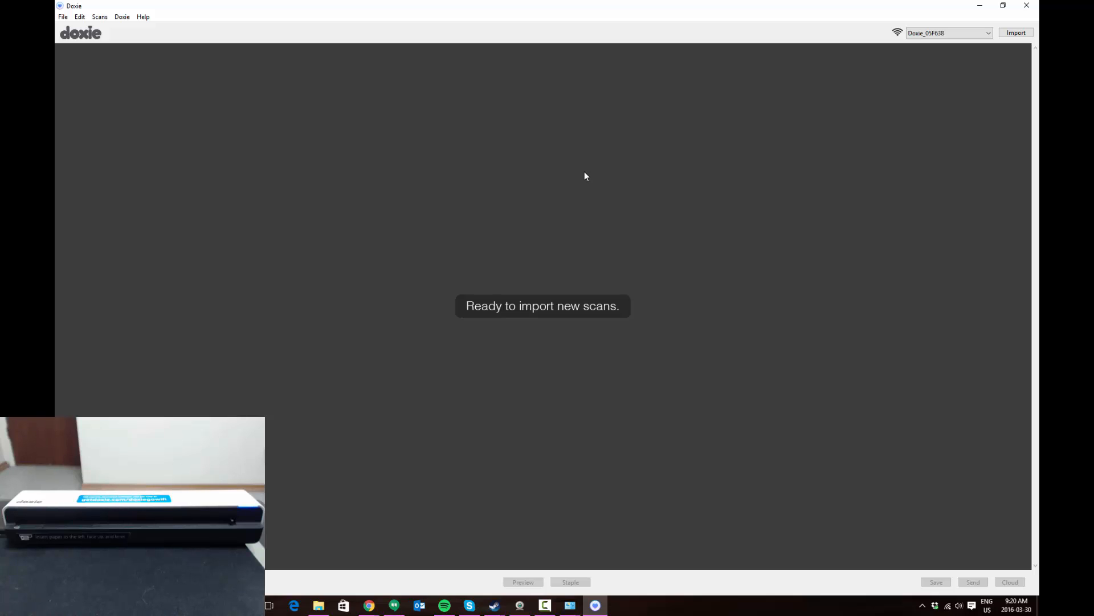
mouse_move(597, 190)
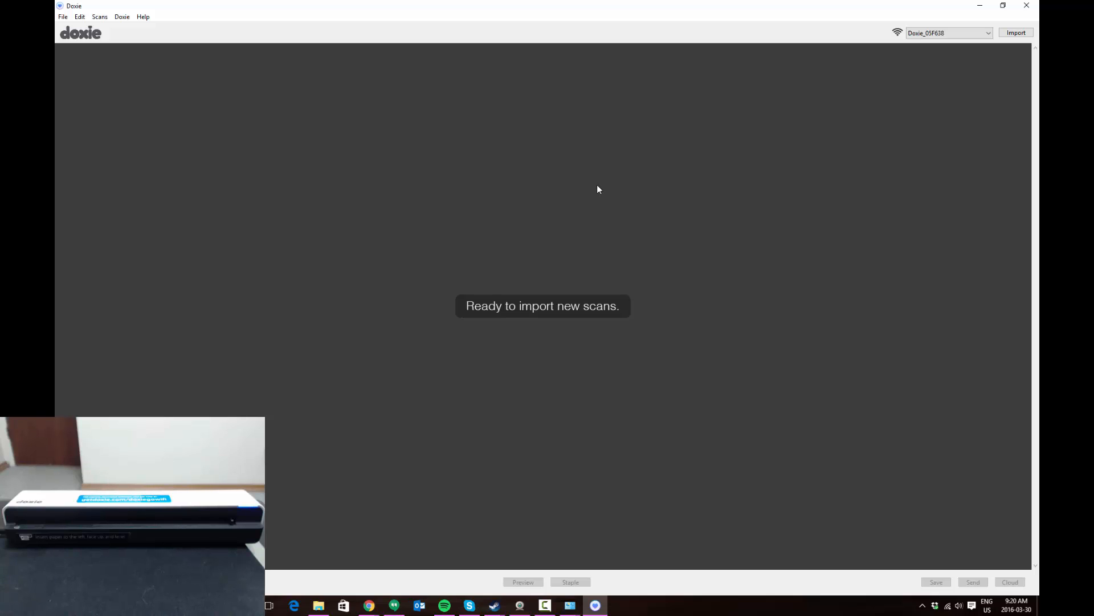
mouse_move(749, 220)
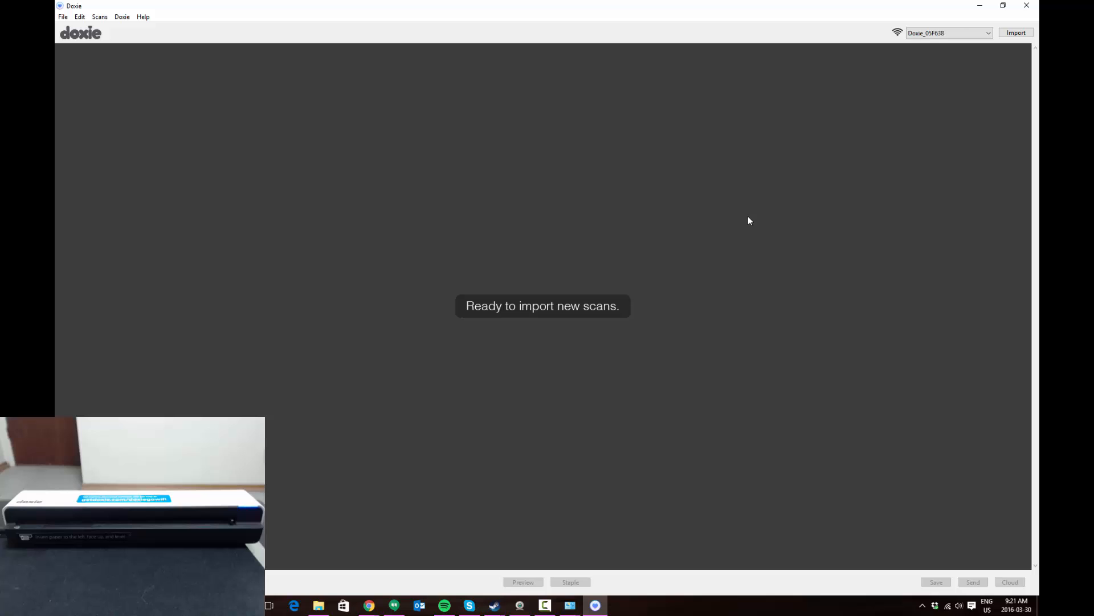
mouse_move(763, 208)
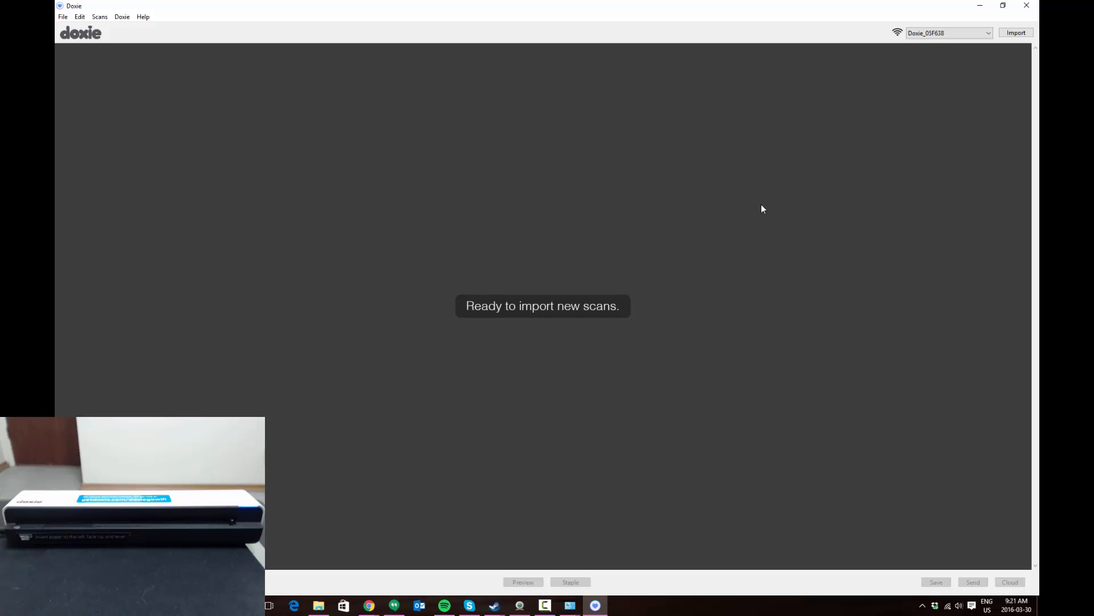